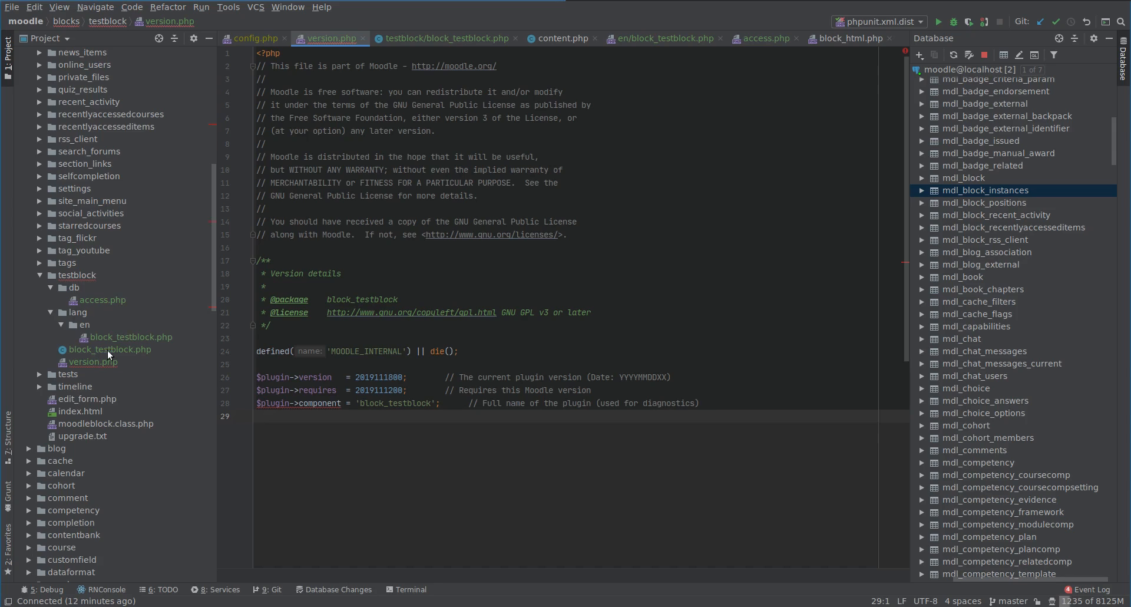
{"action": "mouse_move", "coordinate": [97, 346]}
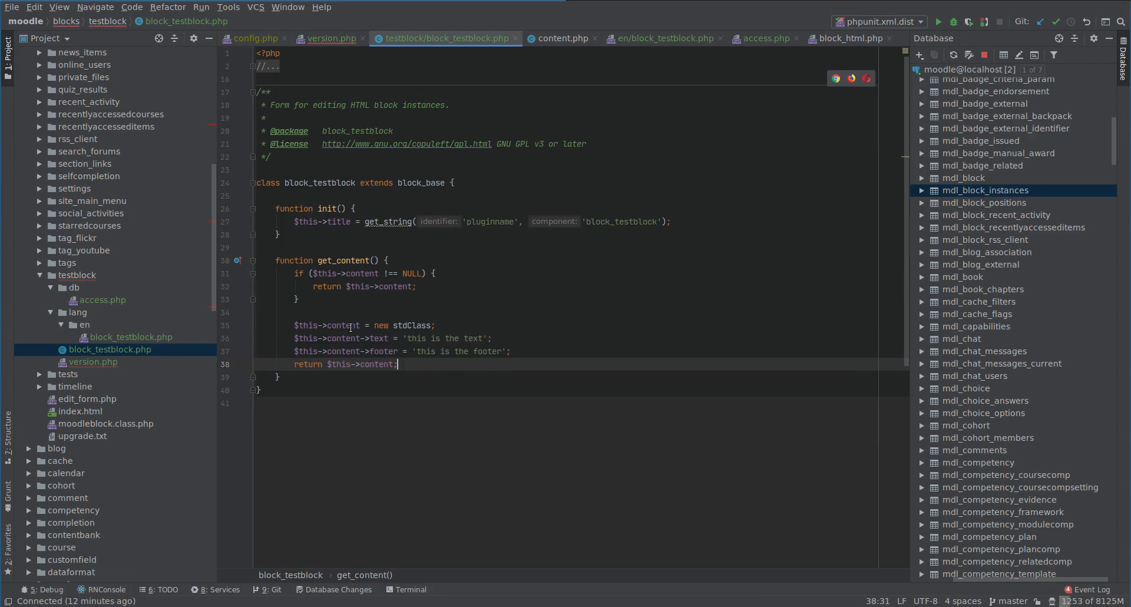
{"action": "mouse_move", "coordinate": [459, 356]}
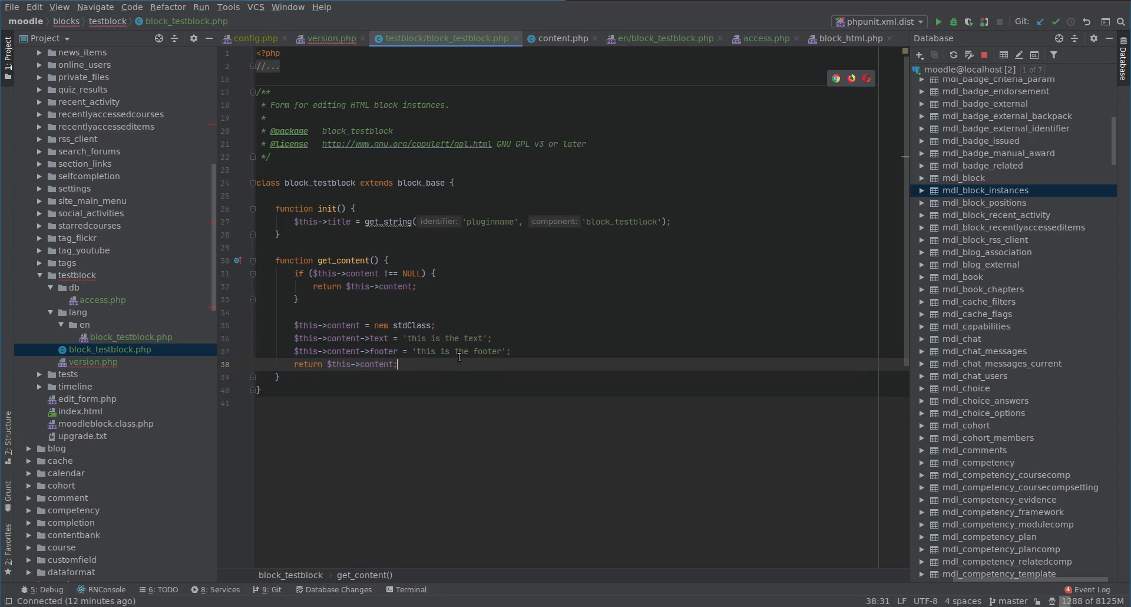
{"action": "mouse_move", "coordinate": [97, 364]}
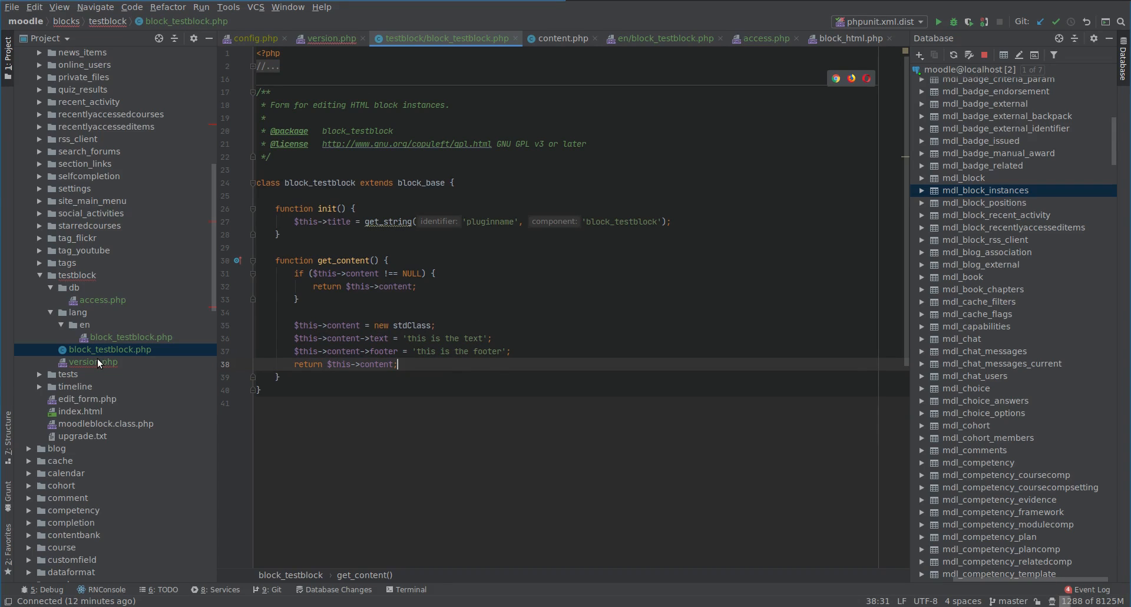
{"action": "mouse_move", "coordinate": [85, 368]}
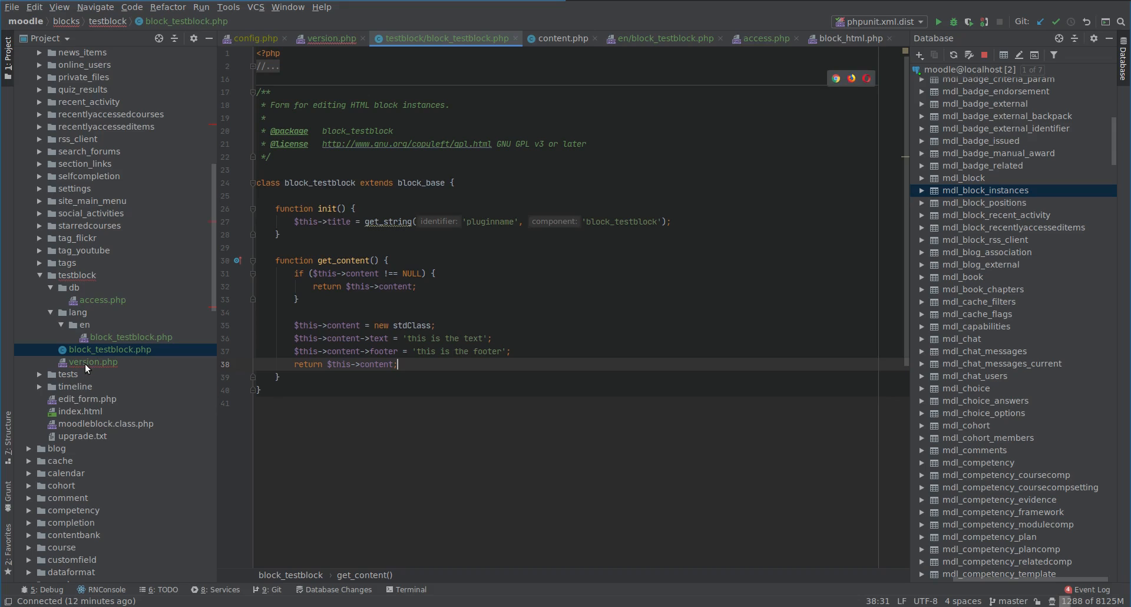
Show version.php's guard line, then switch to Firefox with the Moodle dashboard and test block output.
{"action": "left_click", "coordinate": [92, 362]}
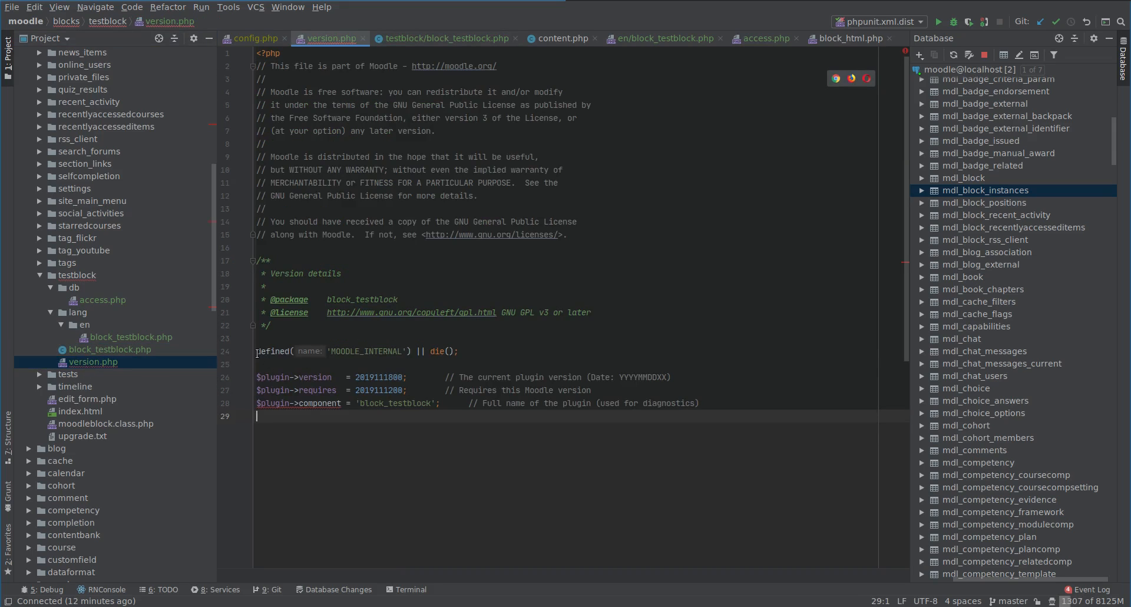
{"action": "left_click", "coordinate": [472, 351]}
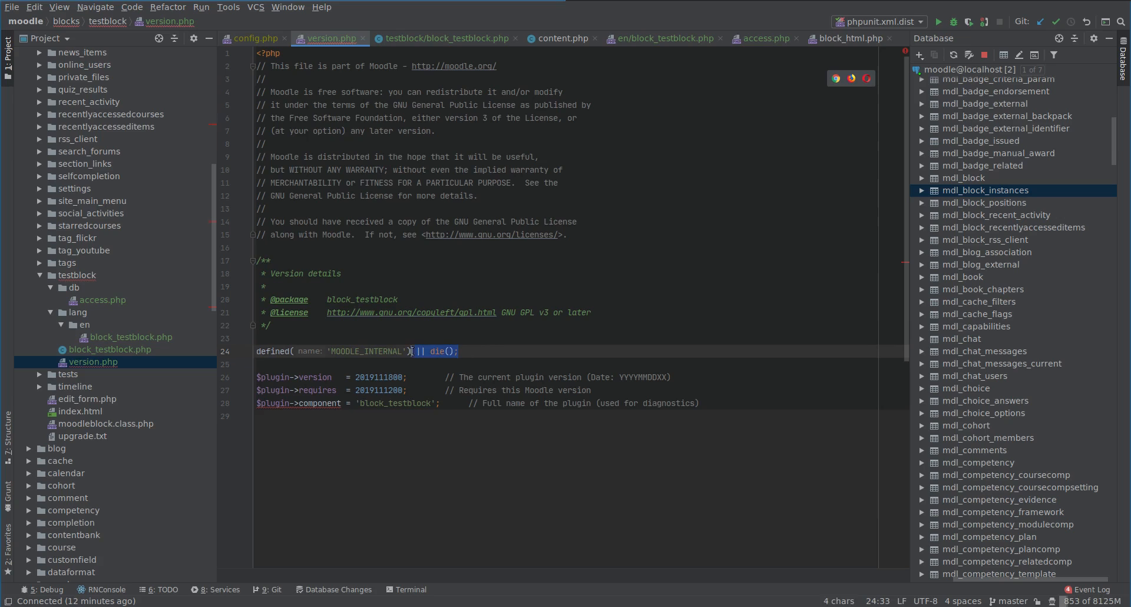
{"action": "left_click", "coordinate": [460, 351]}
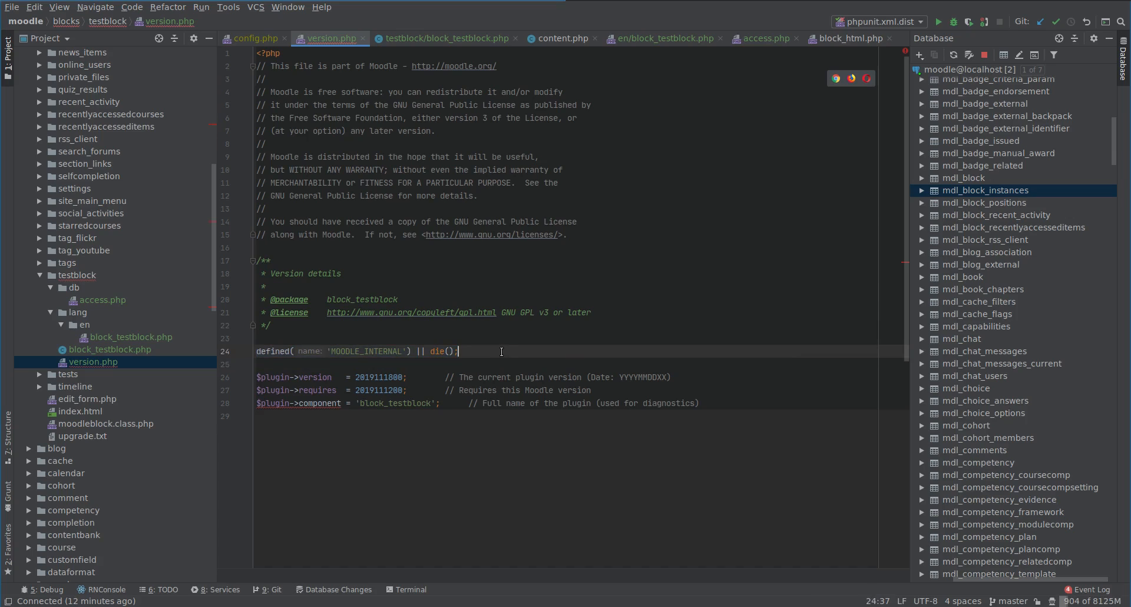
{"action": "mouse_move", "coordinate": [329, 38]}
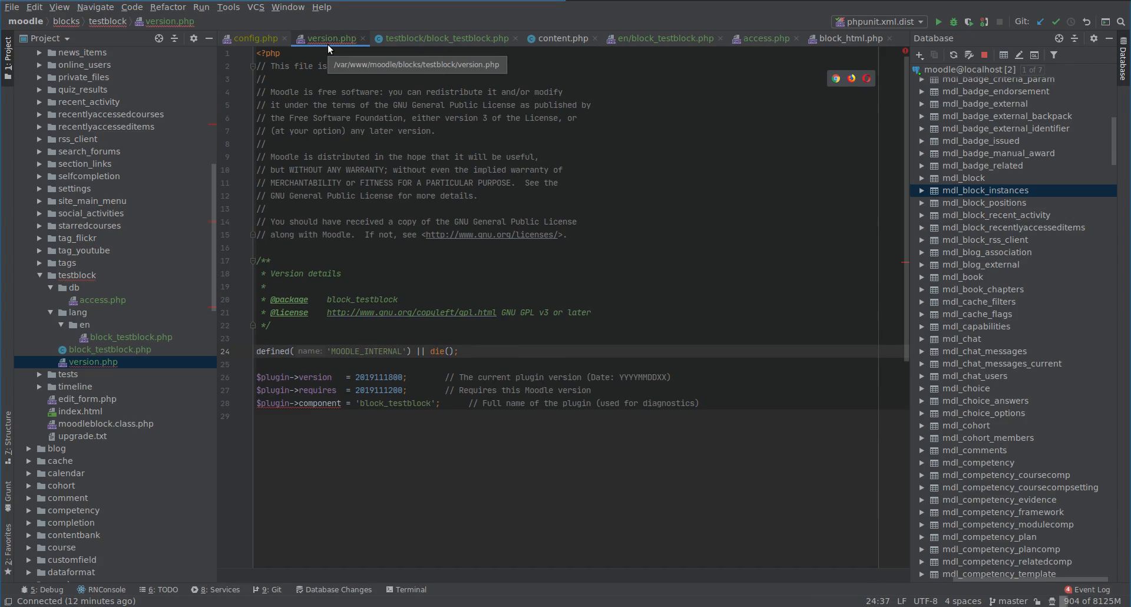
{"action": "left_click", "coordinate": [350, 364]}
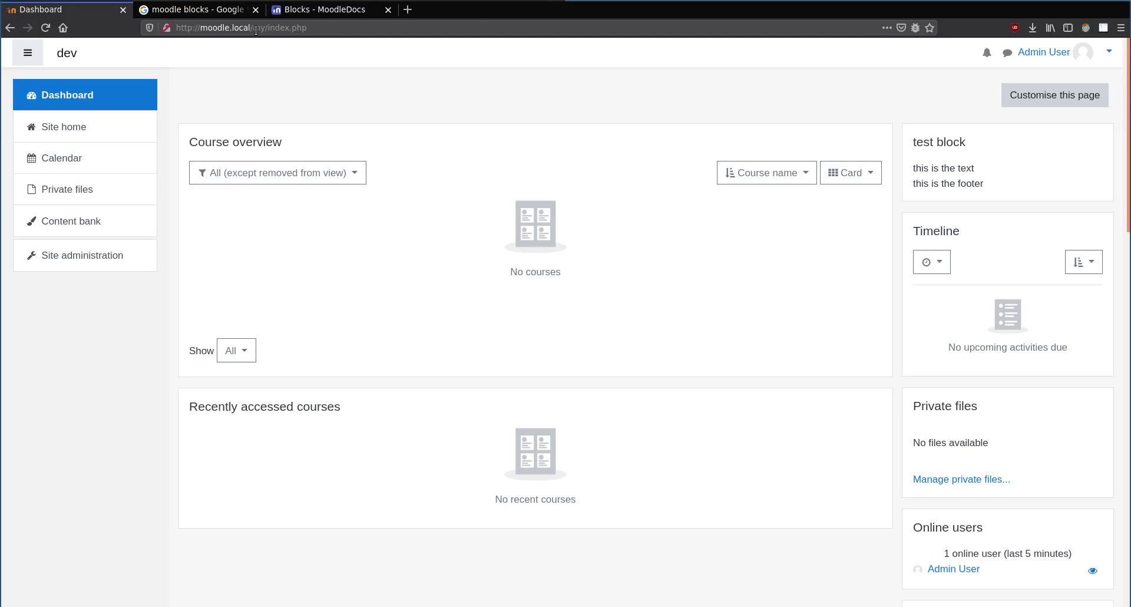
{"action": "mouse_move", "coordinate": [329, 81]}
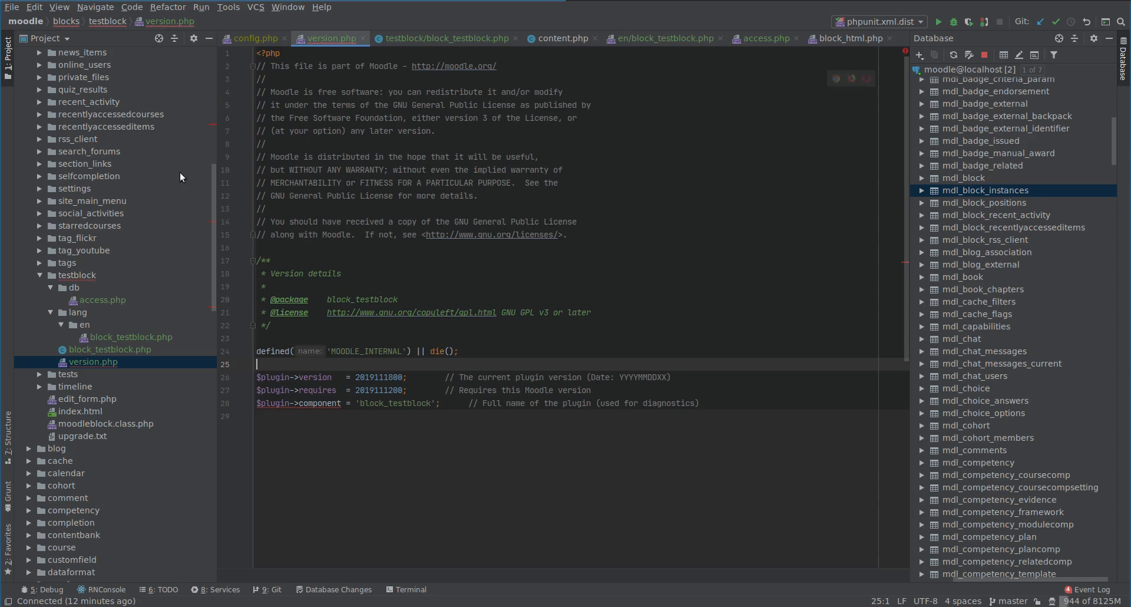
Bring up my/index.php and compare its top against version.php's guard.
{"action": "scroll", "scroll_direction": "down", "scroll_amount": 3}
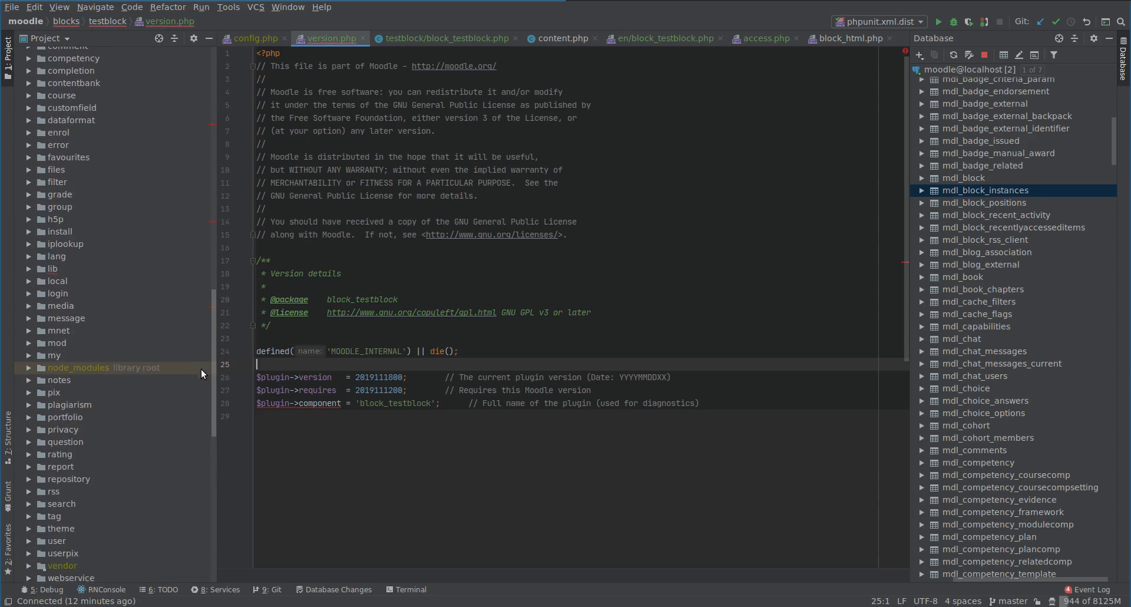
{"action": "left_click", "coordinate": [29, 355]}
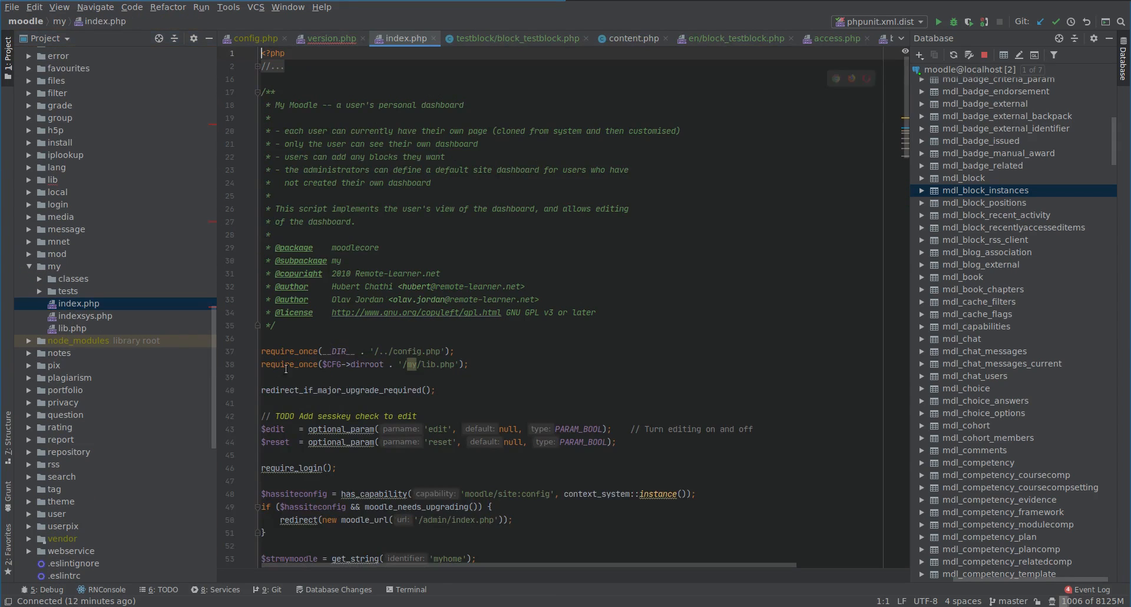
{"action": "scroll", "scroll_direction": "down", "scroll_amount": 3}
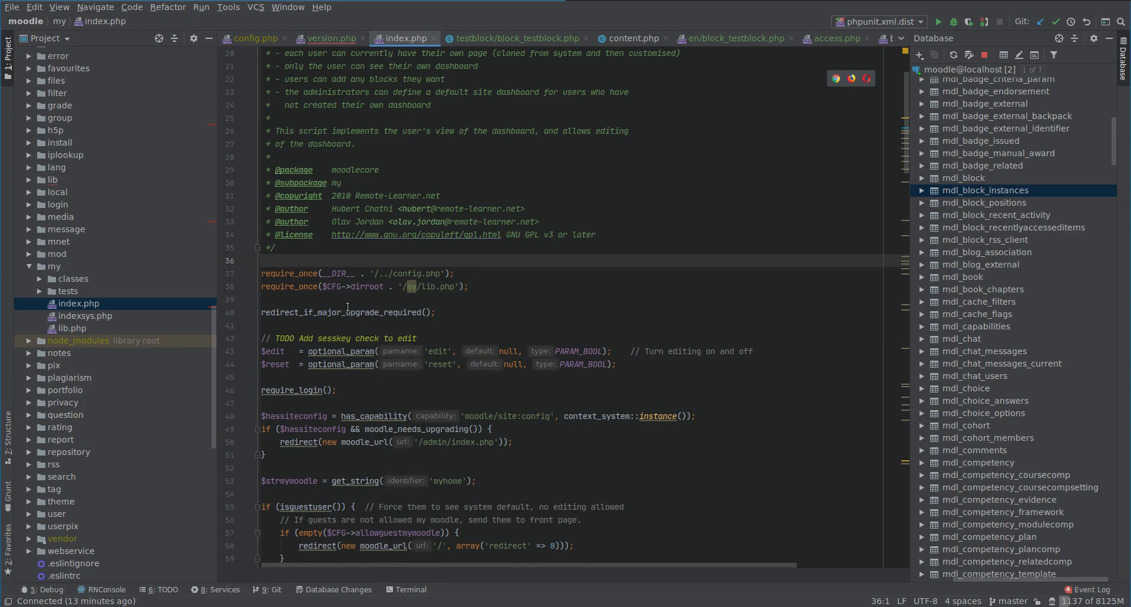
{"action": "left_click", "coordinate": [330, 38]}
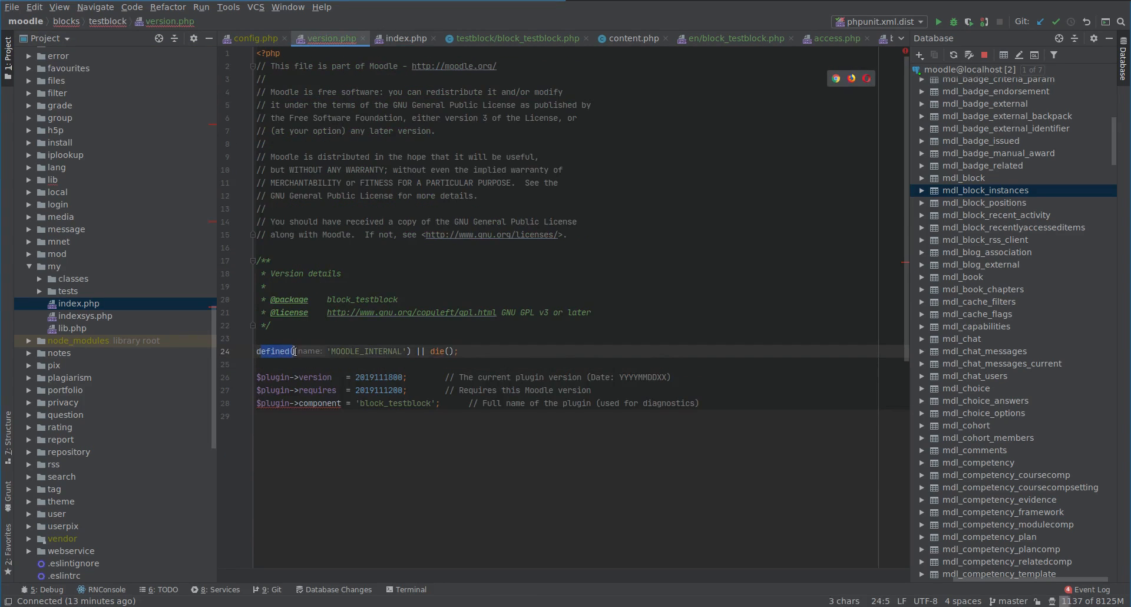
{"action": "left_click", "coordinate": [405, 38]}
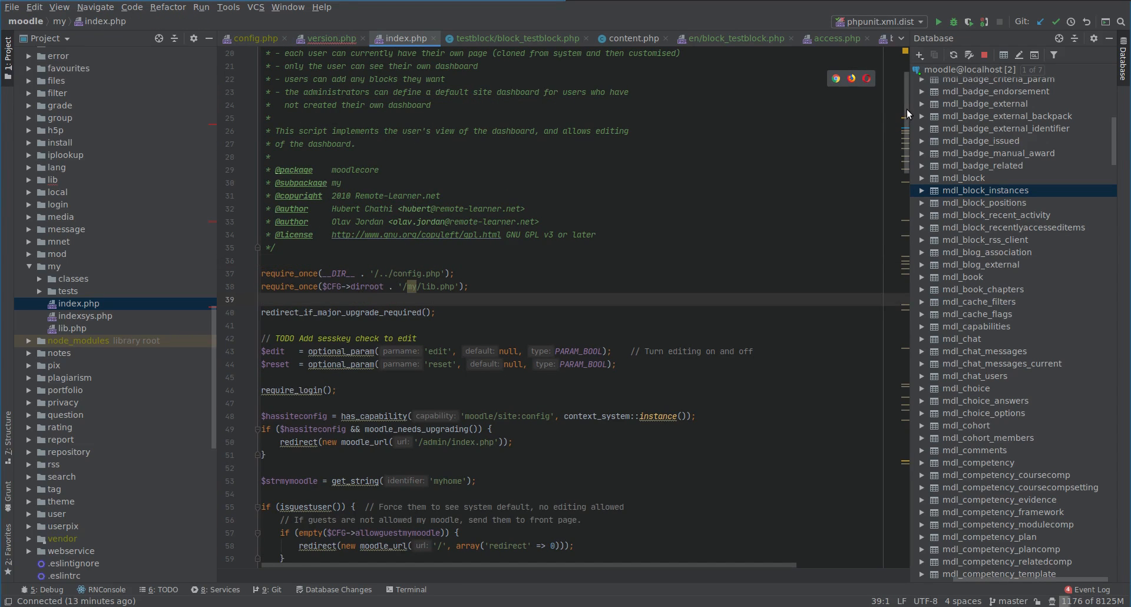
Reach the end of my/index.php and highlight the echo $OUTPUT->footer() line.
{"action": "scroll", "scroll_direction": "down", "scroll_amount": 3}
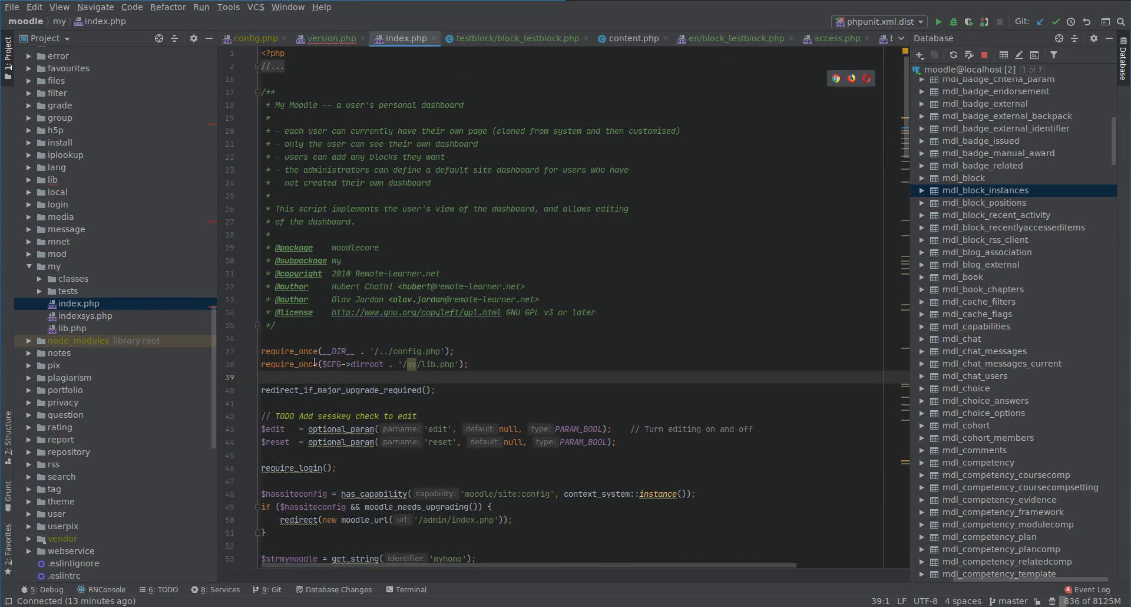
{"action": "scroll", "scroll_direction": "down", "scroll_amount": 3}
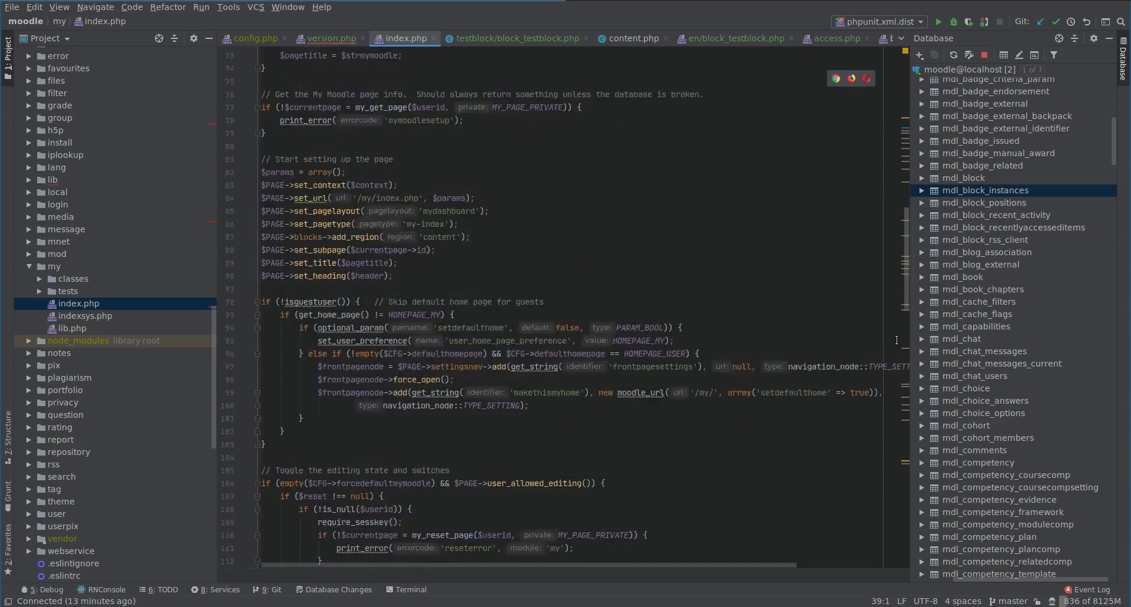
{"action": "scroll", "scroll_direction": "down", "scroll_amount": 3}
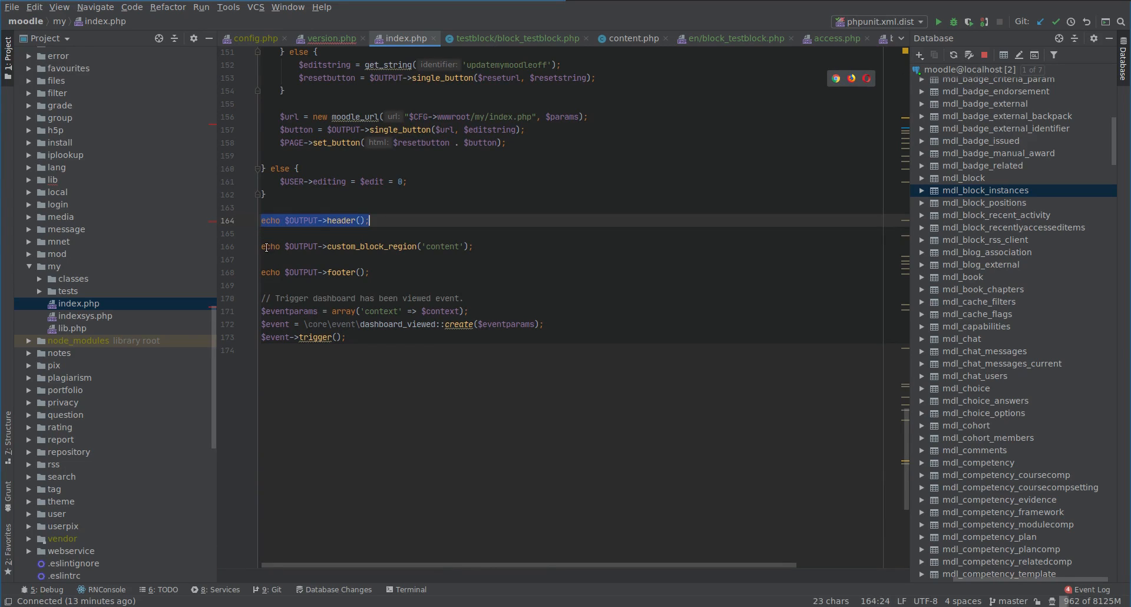
{"action": "left_click", "coordinate": [264, 272]}
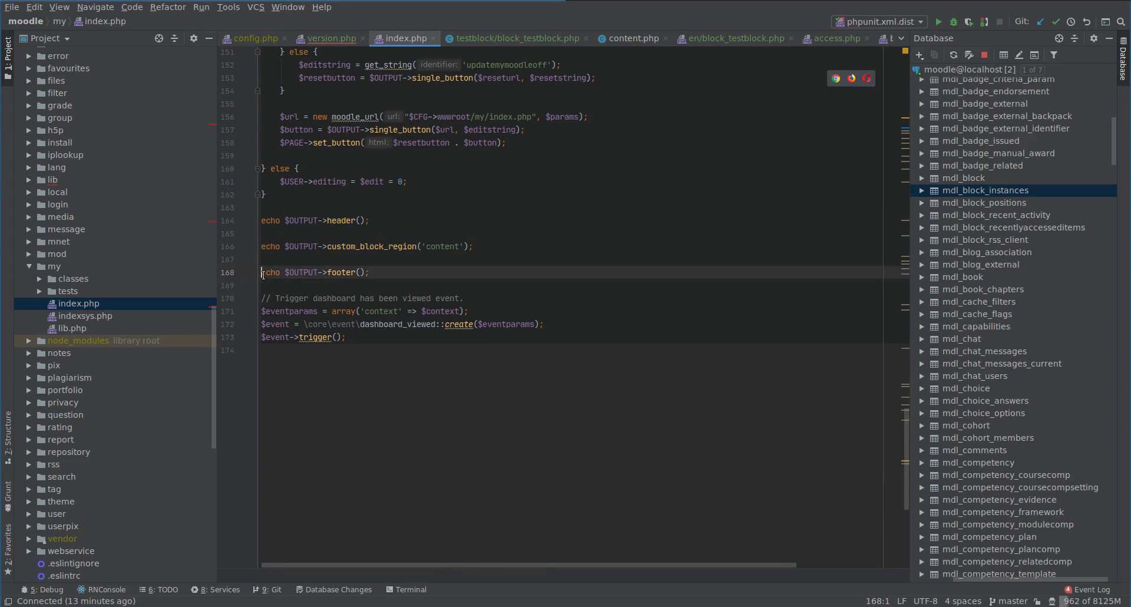
{"action": "triple_click", "coordinate": [315, 272]}
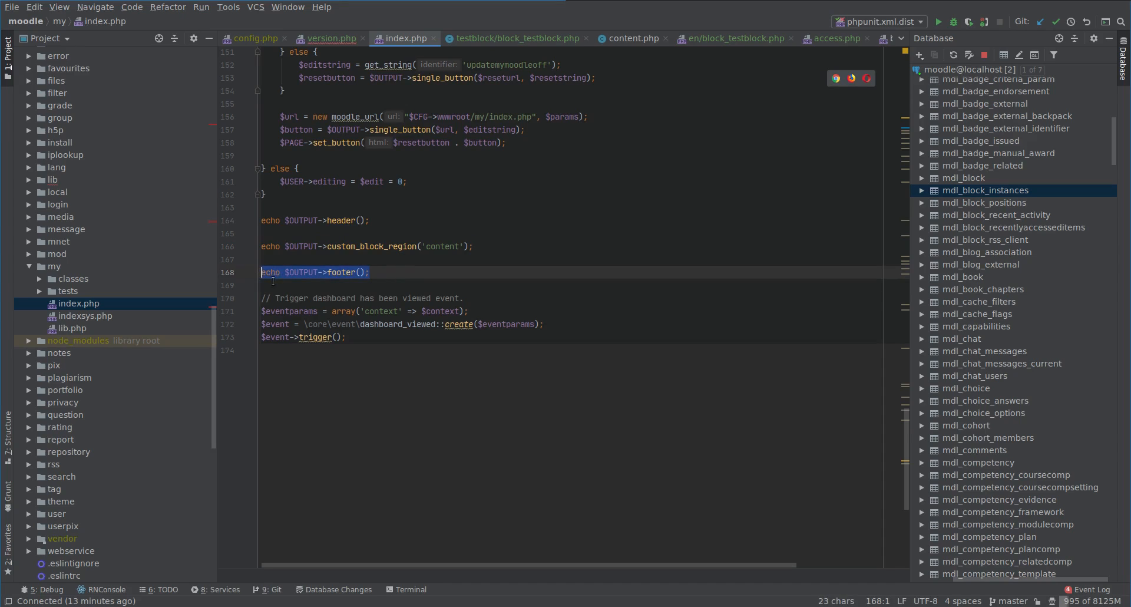
Highlight line 24, defined('MOODLE_INTERNAL') || die();, in the test block's version.php.
{"action": "left_click", "coordinate": [331, 39]}
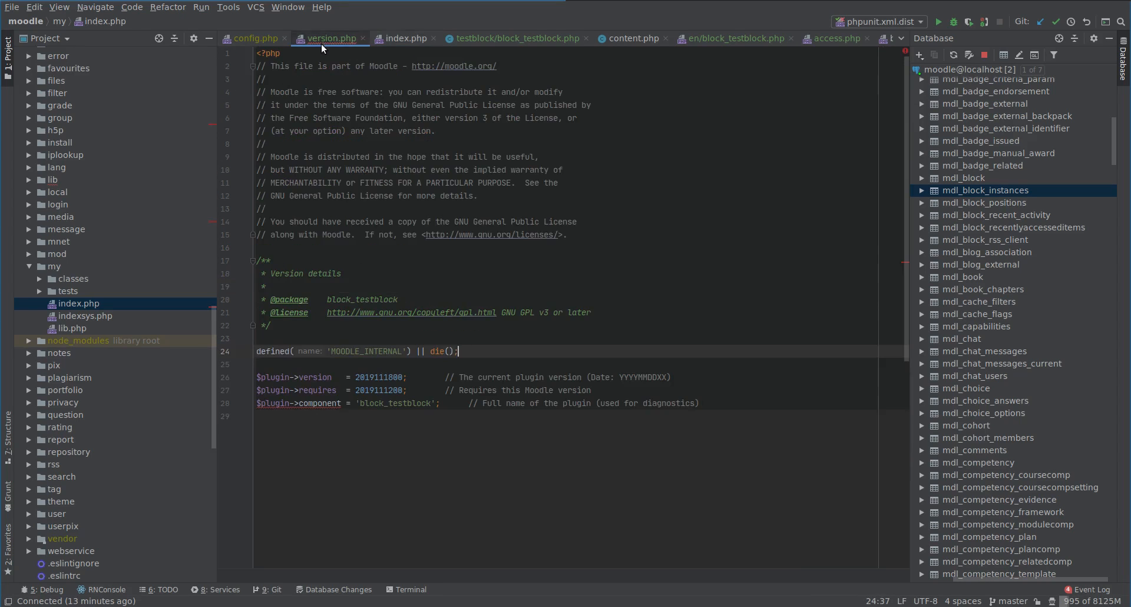
{"action": "triple_click", "coordinate": [357, 351]}
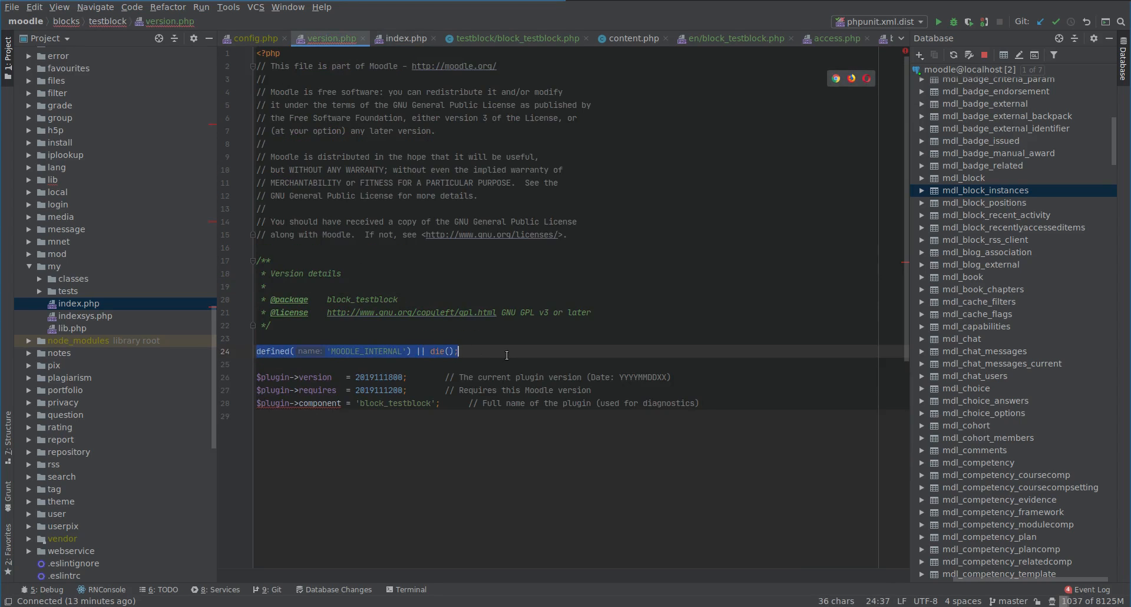
{"action": "left_click", "coordinate": [491, 360]}
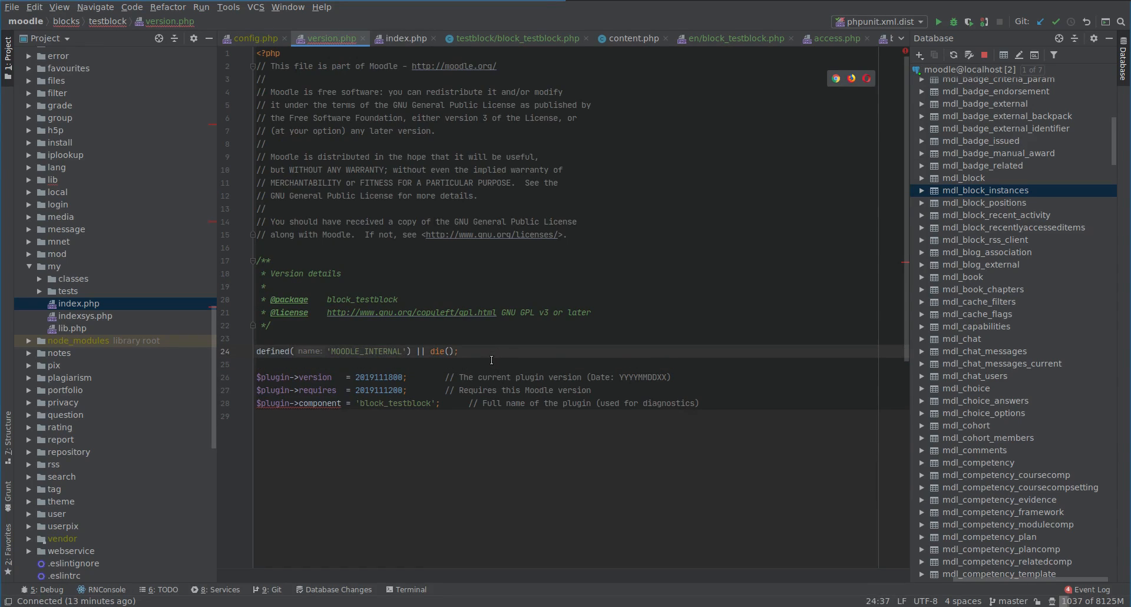
{"action": "left_click", "coordinate": [457, 351]}
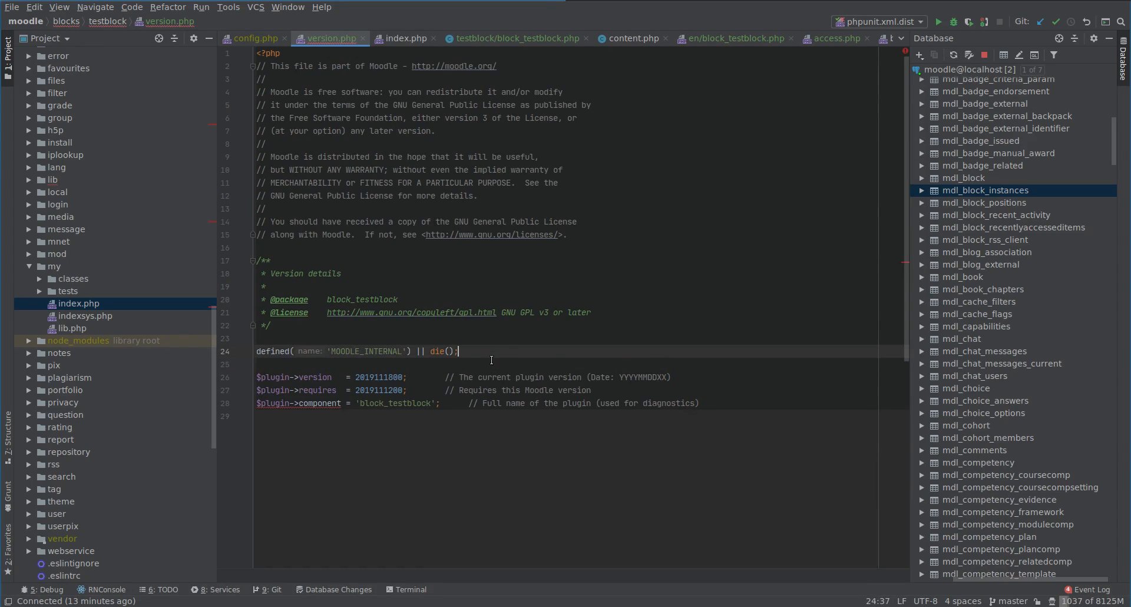
{"action": "mouse_move", "coordinate": [517, 377]}
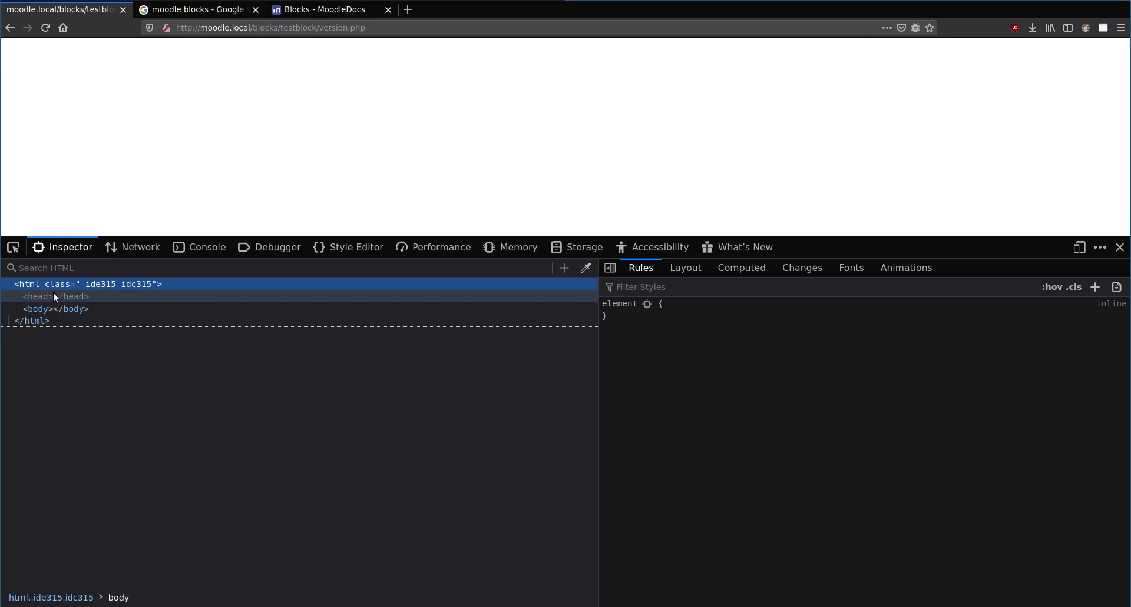
{"action": "mouse_move", "coordinate": [240, 86]}
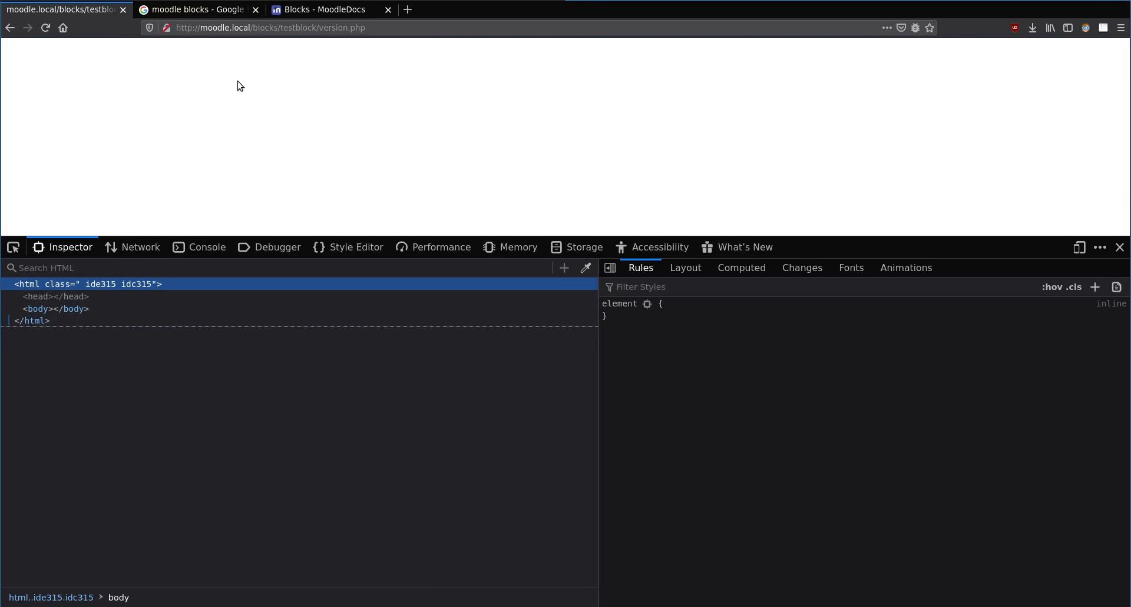
Load a mistyped testblock URL with 'sdfsdfas' in the file name, getting a 404 Not Found page.
{"action": "left_click", "coordinate": [270, 28]}
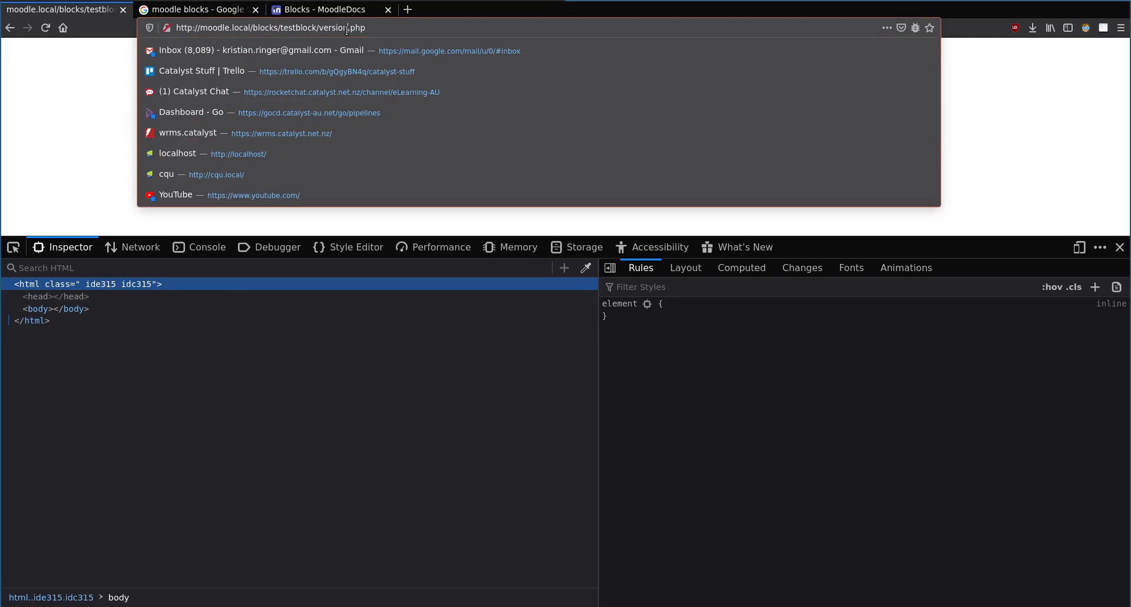
{"action": "type", "text": "sdfsdfas"}
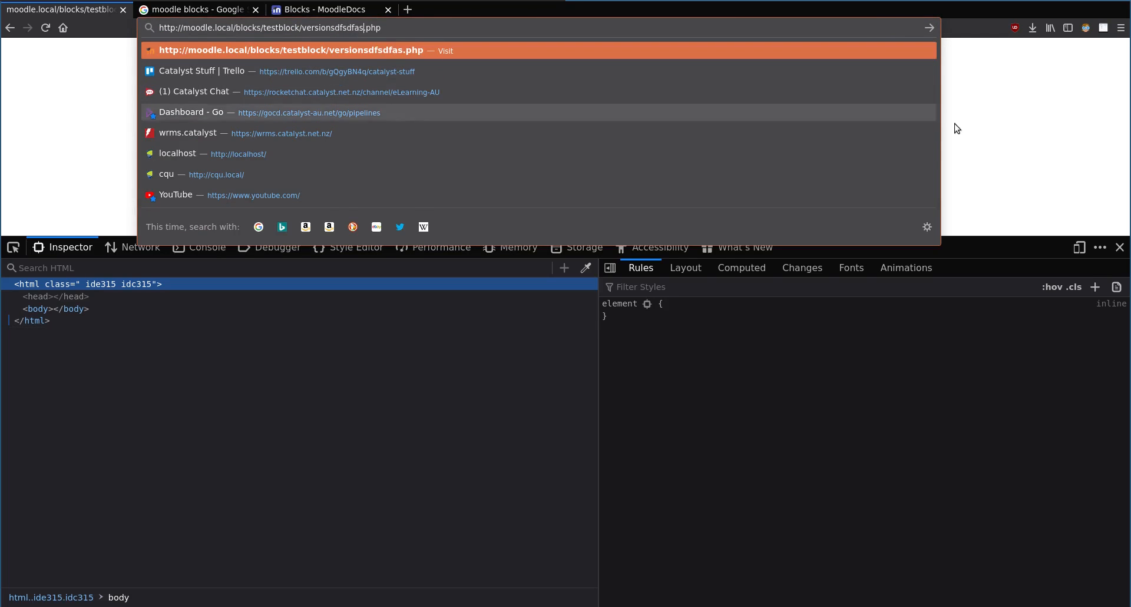
{"action": "key", "text": "Return"}
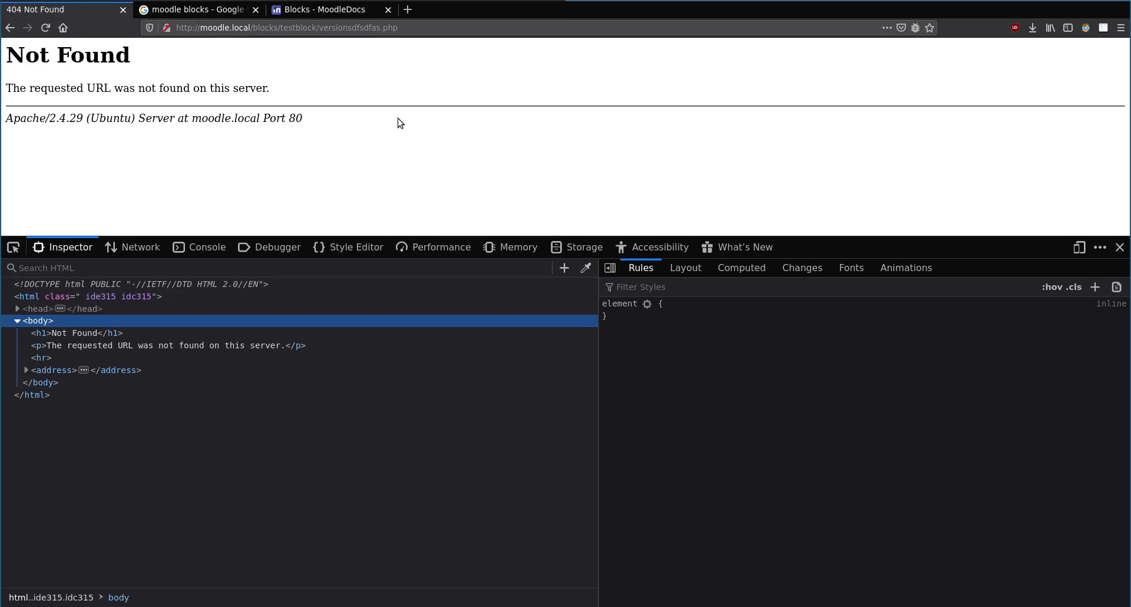
{"action": "mouse_move", "coordinate": [382, 122]}
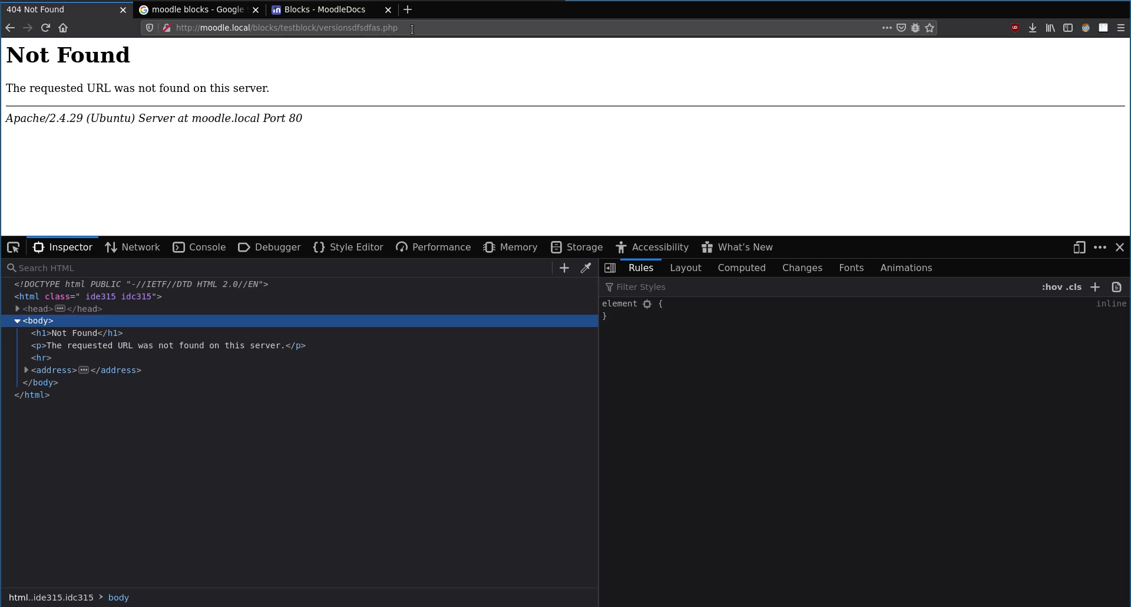
{"action": "mouse_move", "coordinate": [365, 61]}
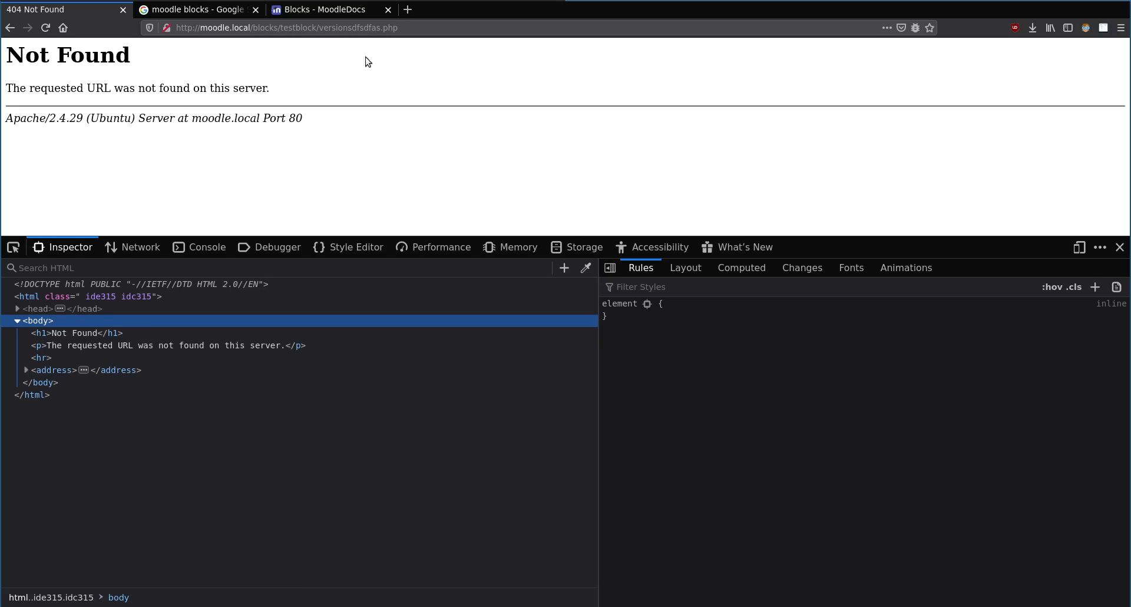
{"action": "mouse_move", "coordinate": [261, 104]}
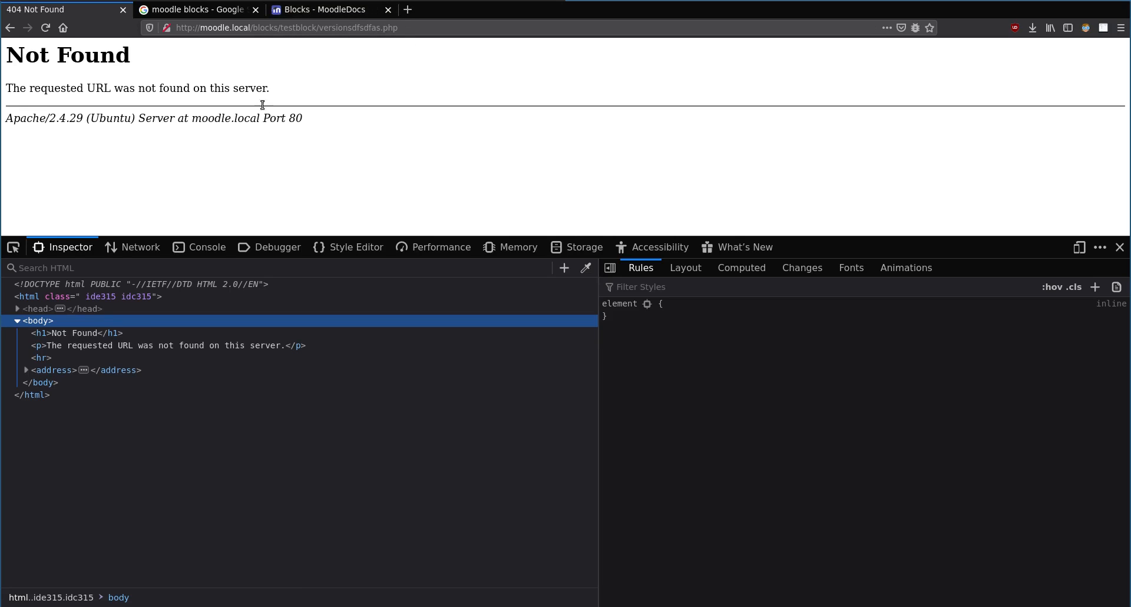
{"action": "mouse_move", "coordinate": [105, 103]}
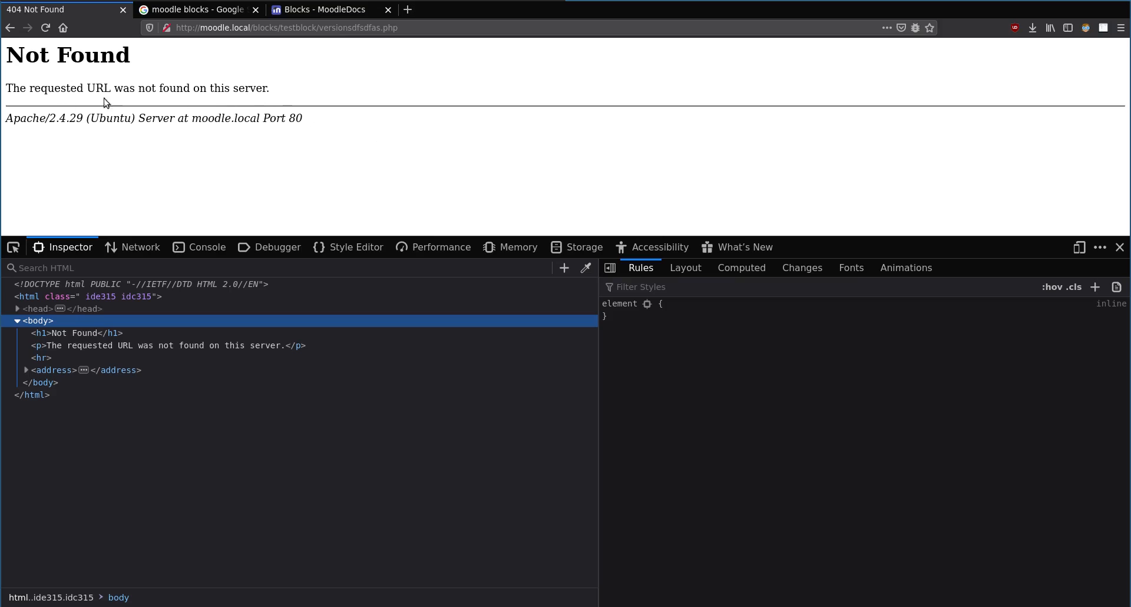